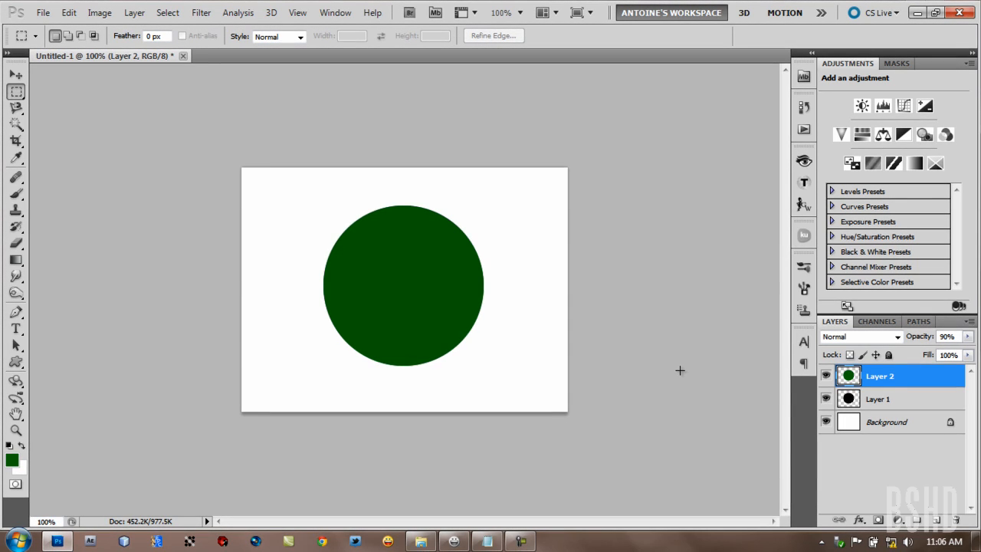
mouse_move(667, 375)
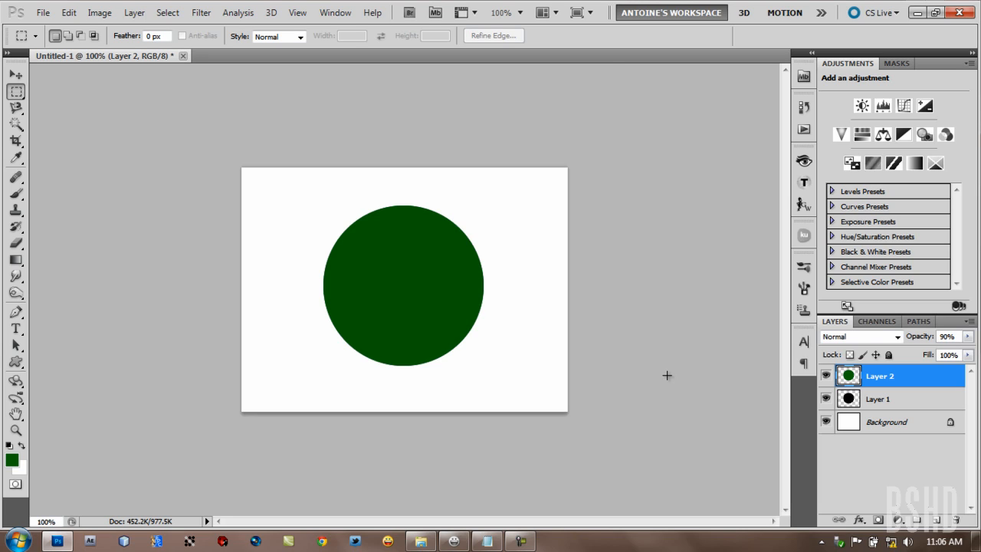
mouse_move(733, 269)
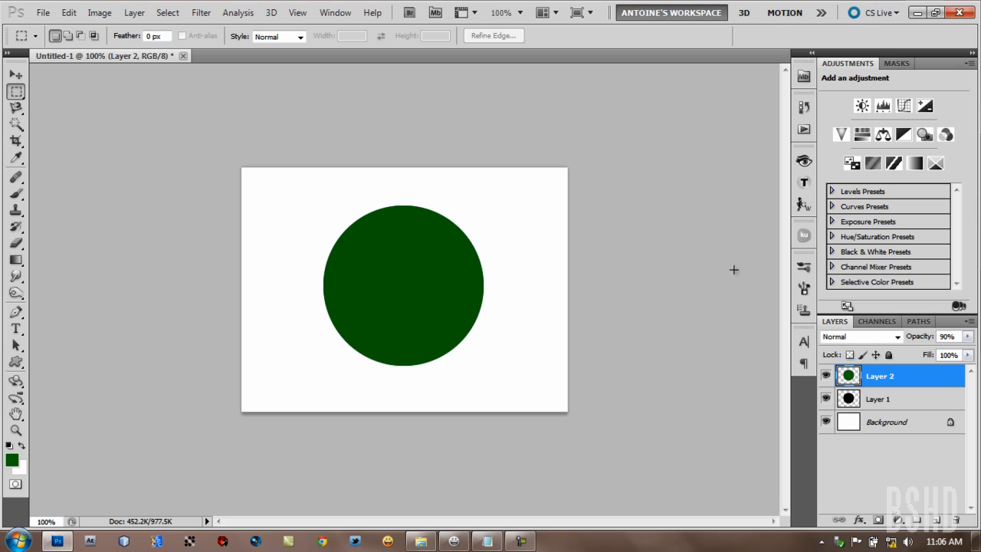
mouse_move(631, 220)
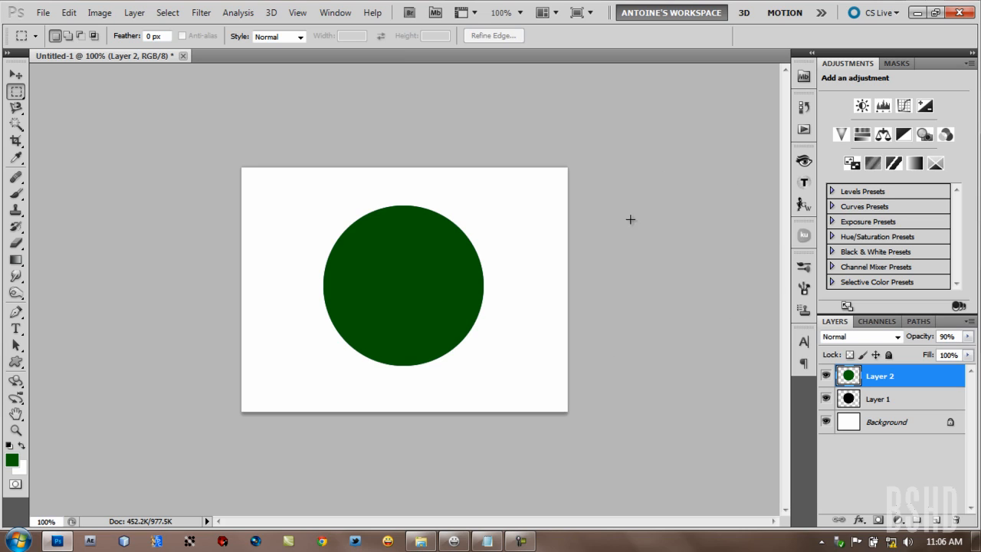
mouse_move(799, 253)
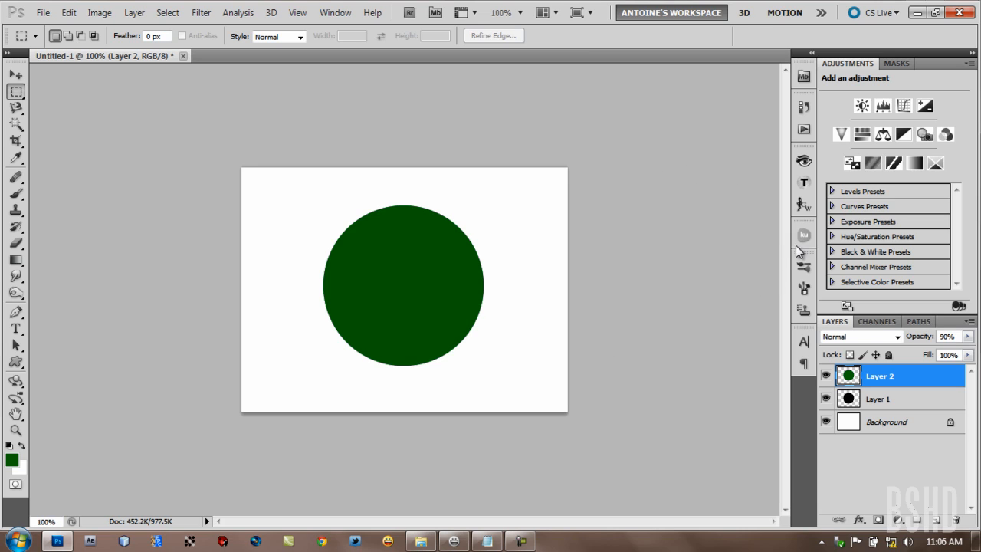
mouse_move(668, 102)
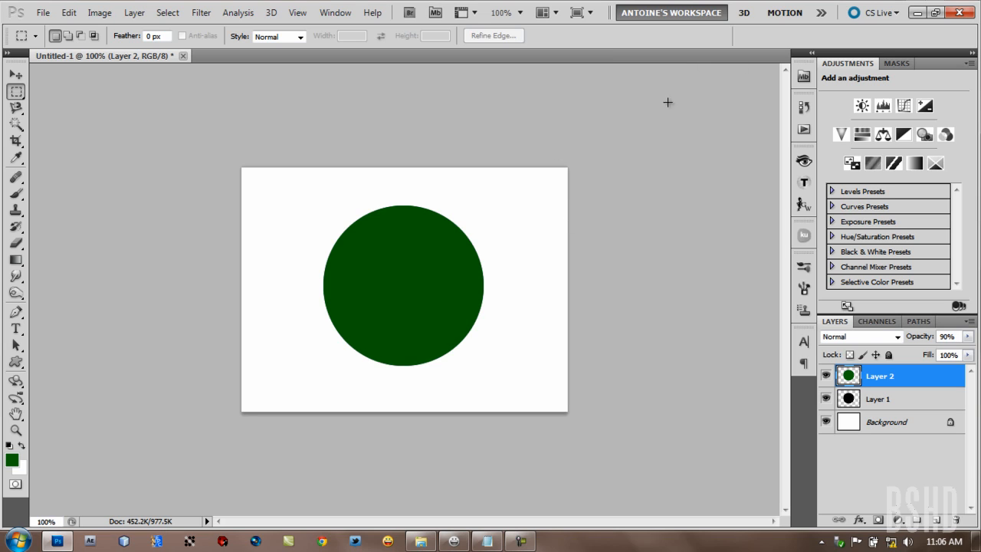
mouse_move(703, 201)
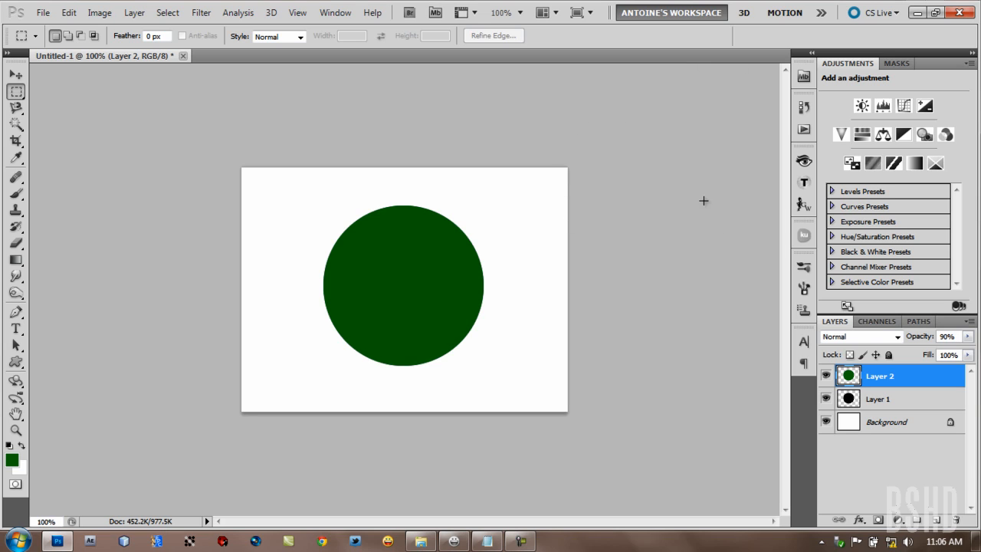
mouse_move(530, 291)
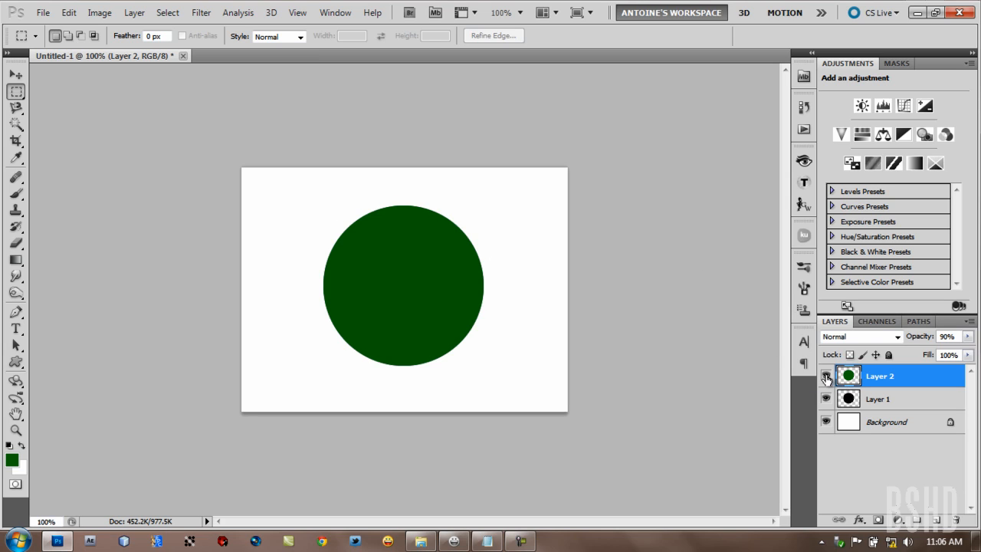
Toggle the green circle layer's visibility to check Layer 1, then reselect Layer 2
left_click(826, 375)
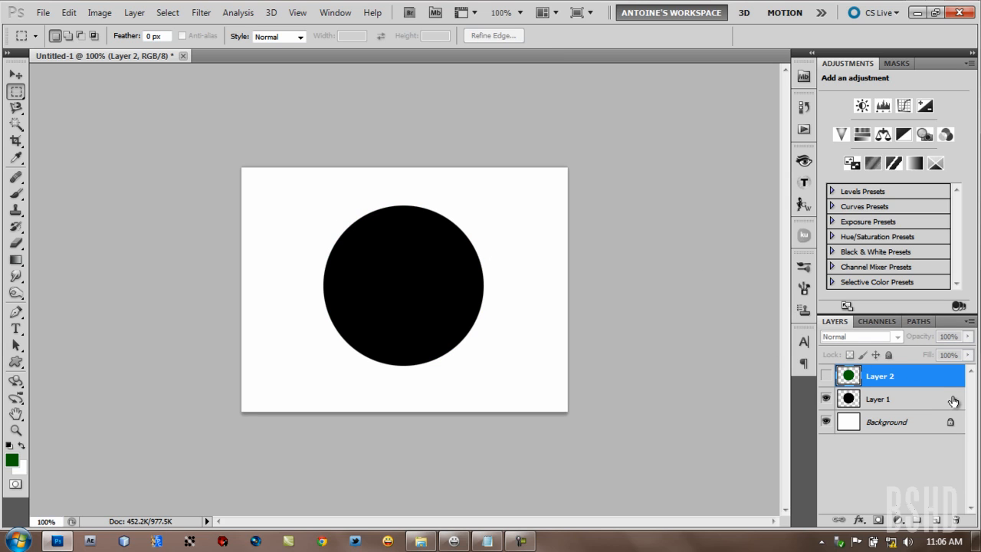
left_click(877, 398)
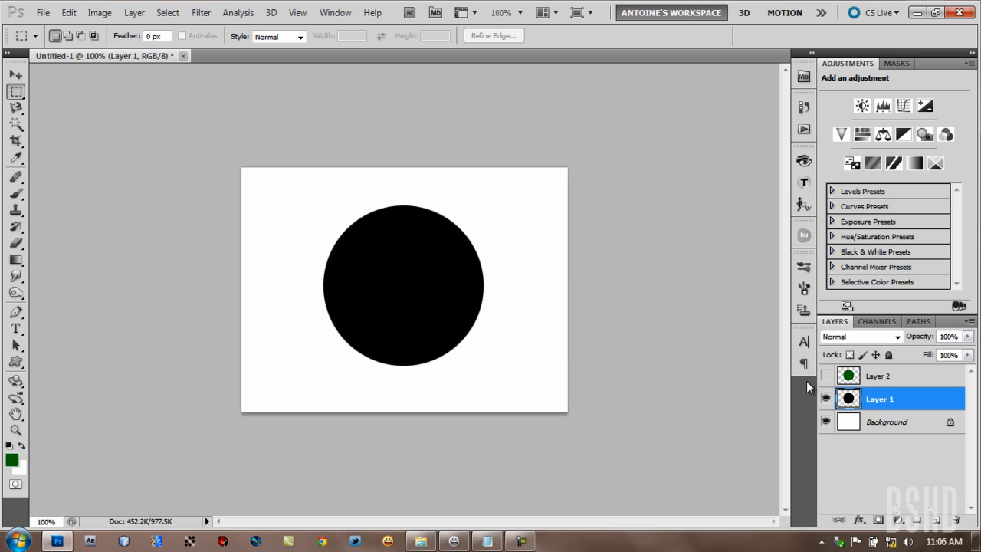
left_click(826, 375)
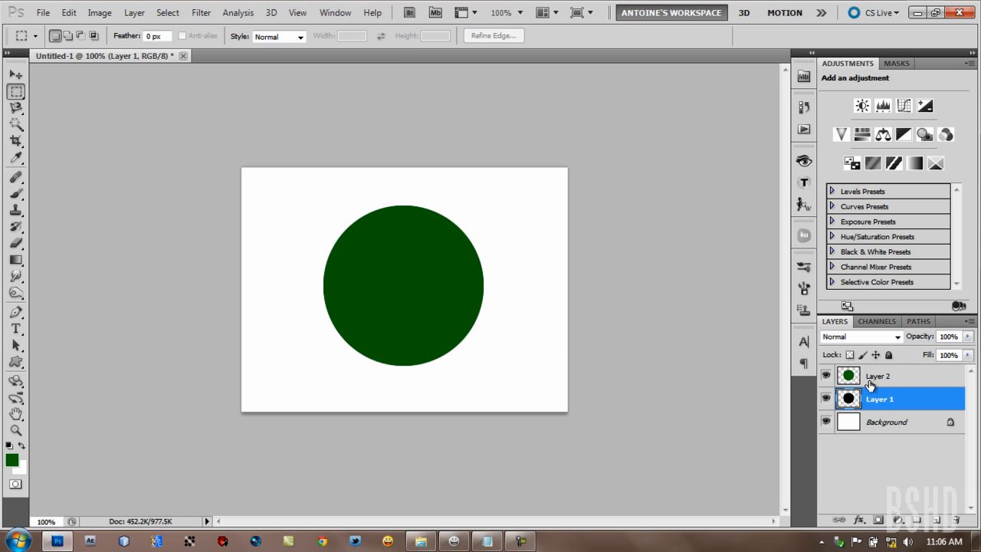
left_click(877, 375)
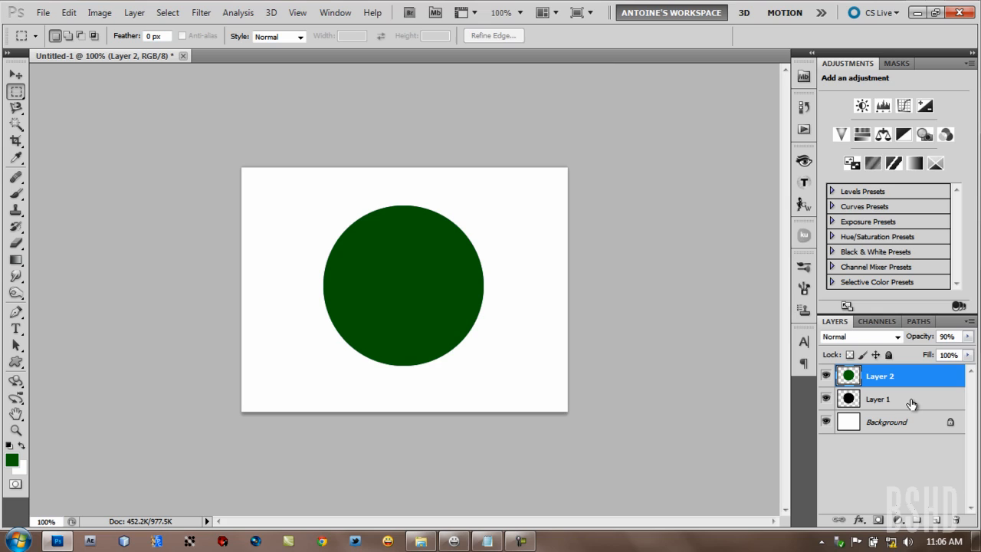
mouse_move(947, 407)
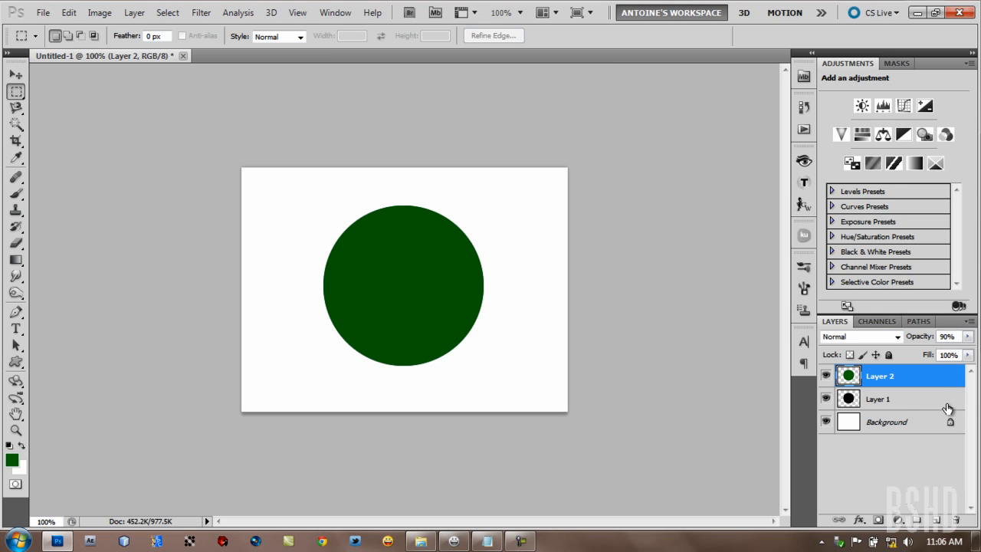
mouse_move(603, 181)
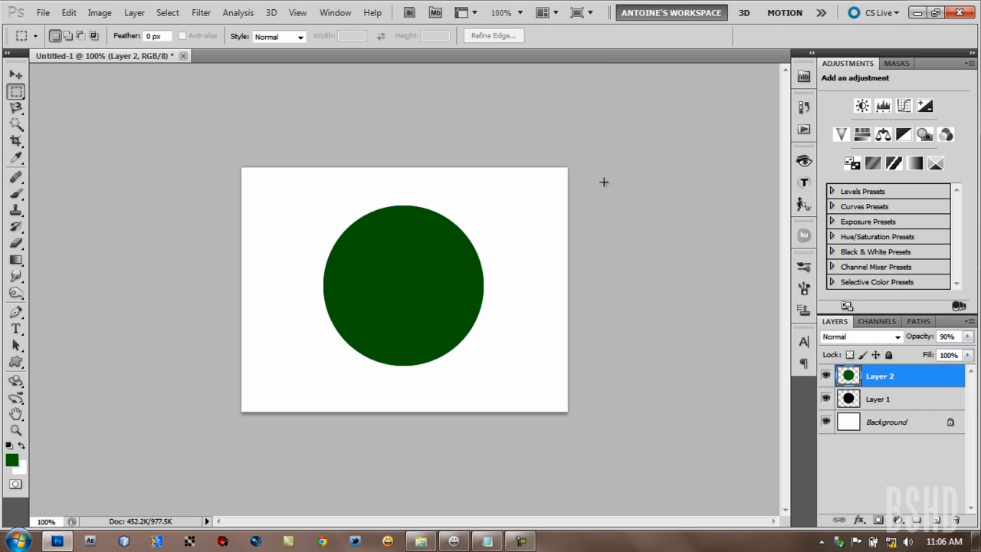
mouse_move(130, 68)
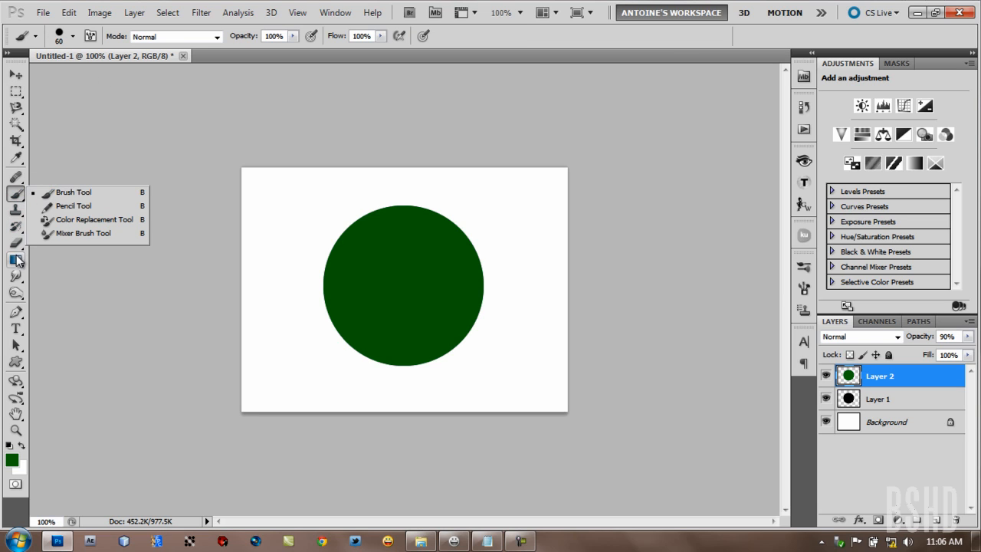
Erase diagonal stripes through the green circle on Layer 2 with the Eraser Tool
left_click(15, 242)
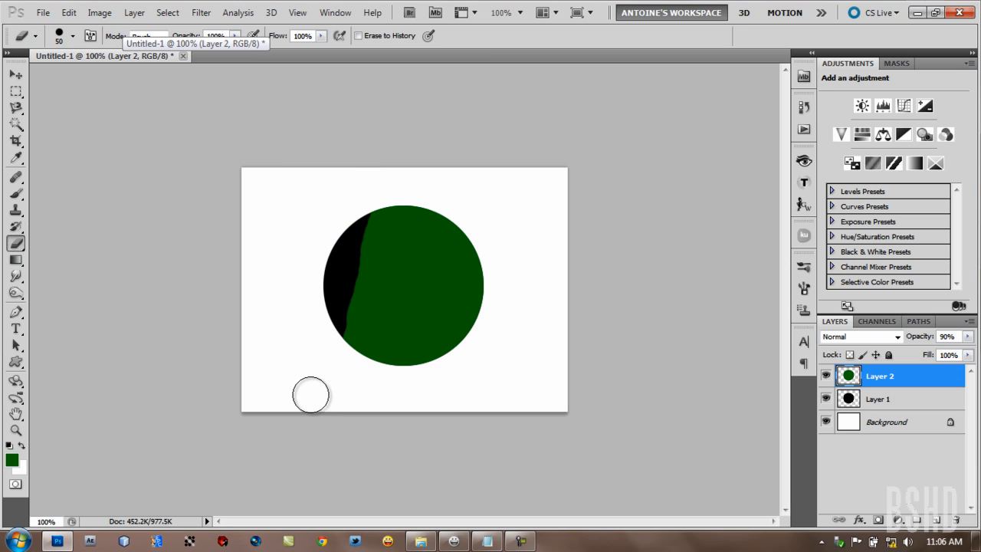
left_click_drag(310, 394, 472, 322)
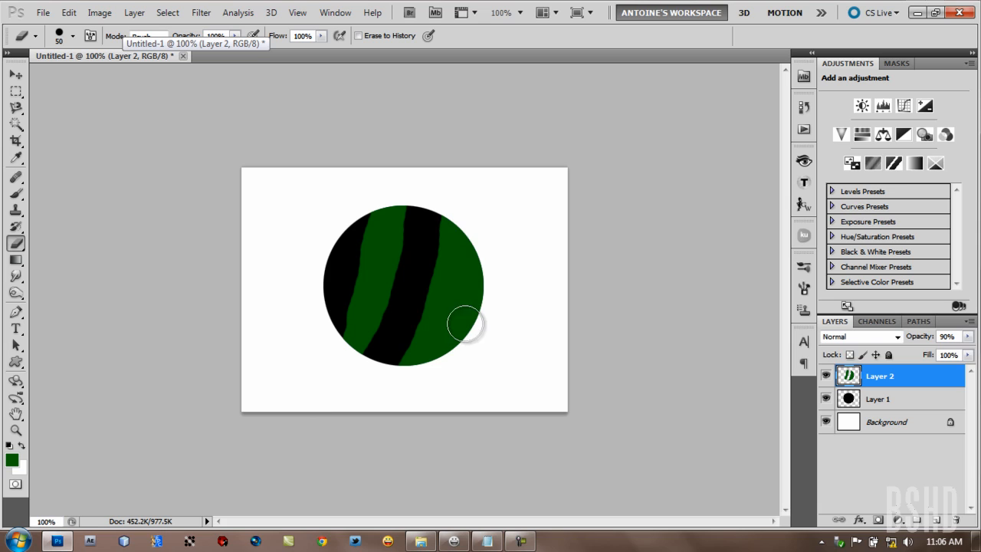
left_click_drag(467, 322, 429, 404)
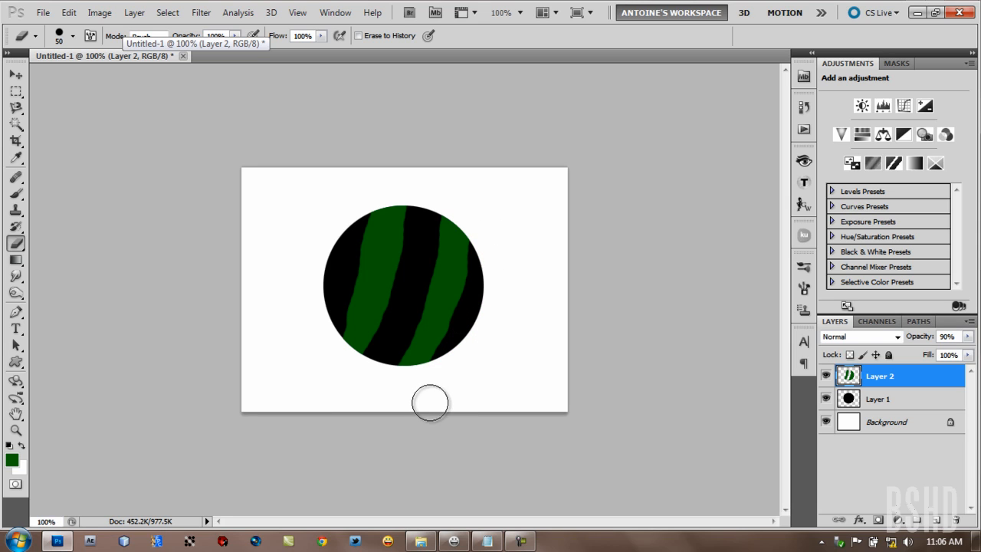
mouse_move(665, 191)
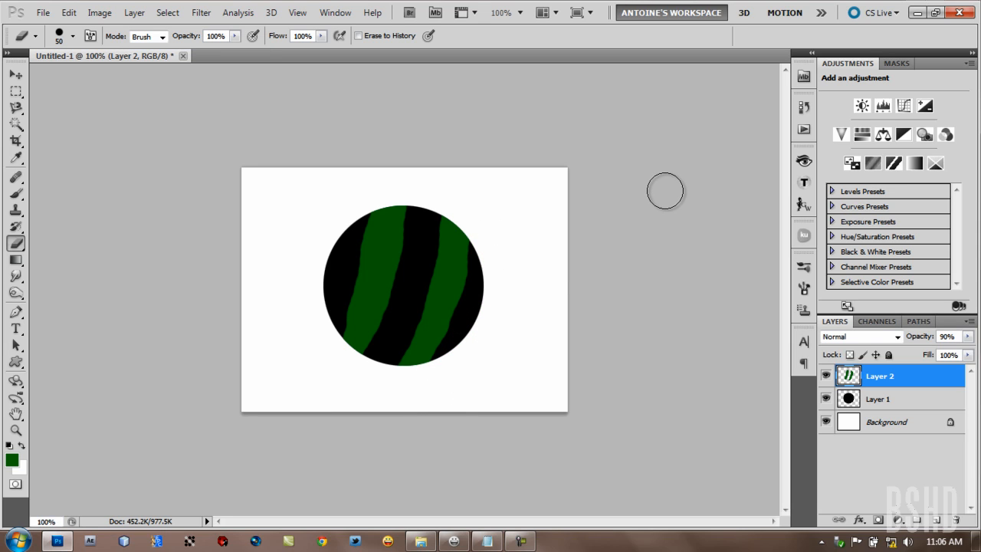
mouse_move(79, 190)
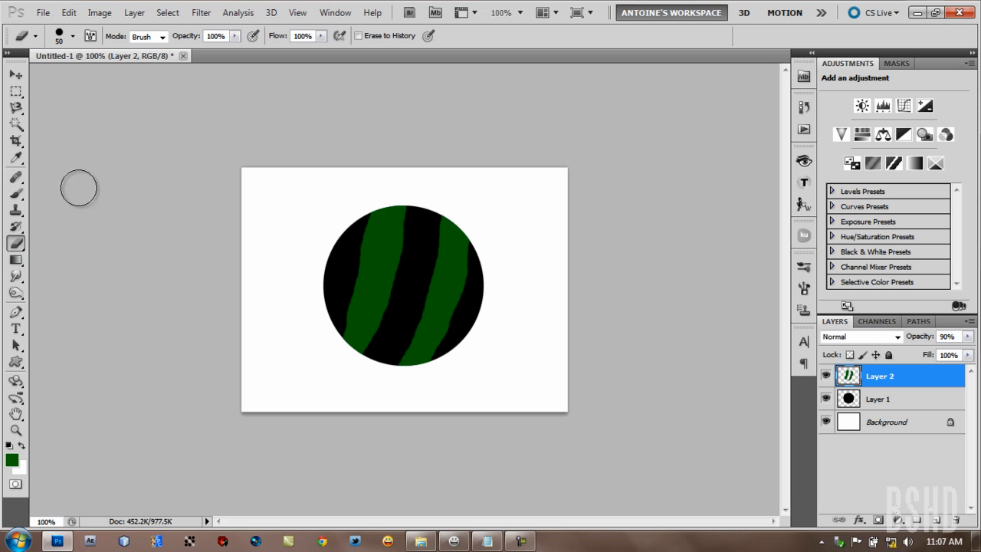
mouse_move(504, 162)
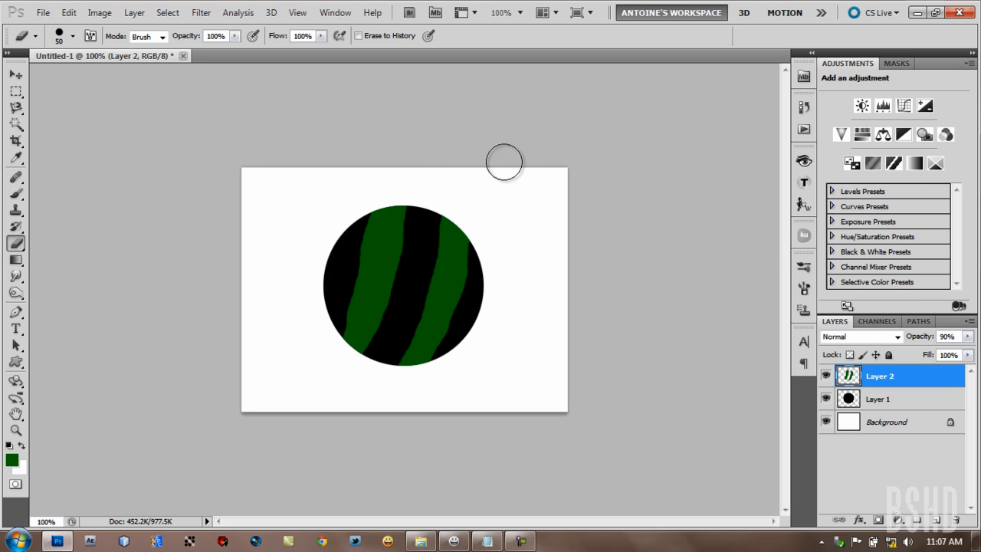
mouse_move(460, 314)
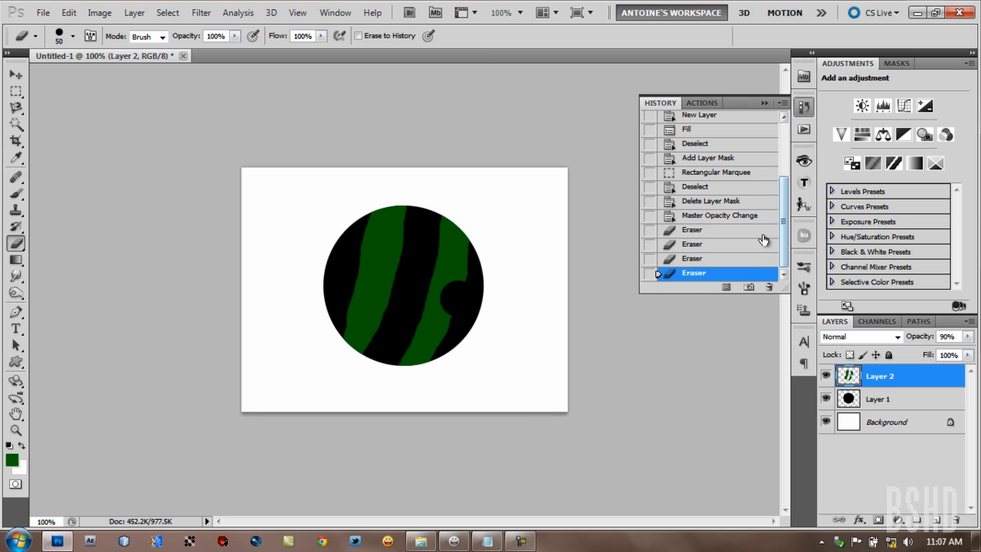
Step back to an earlier eraser state and erase another stripe across the circle
left_click(694, 244)
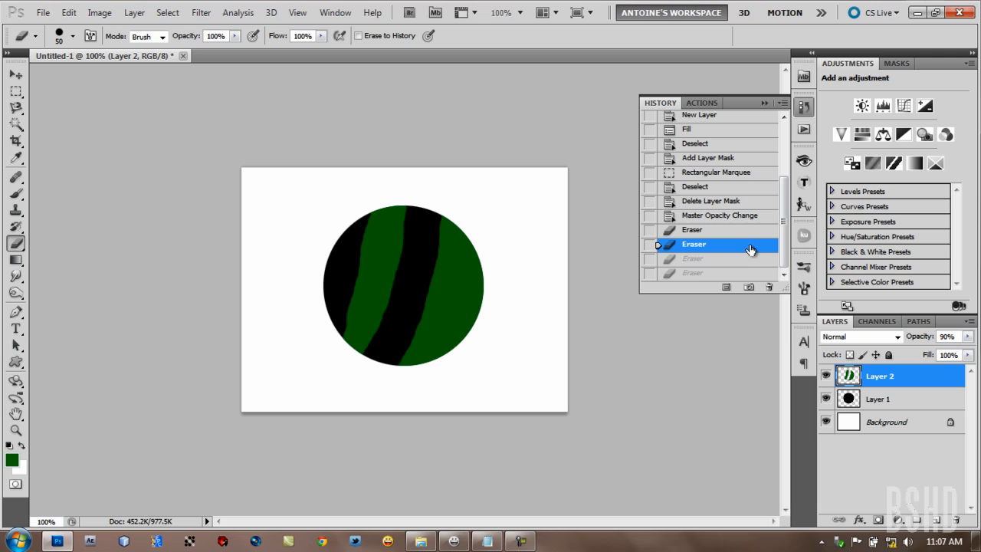
left_click(694, 229)
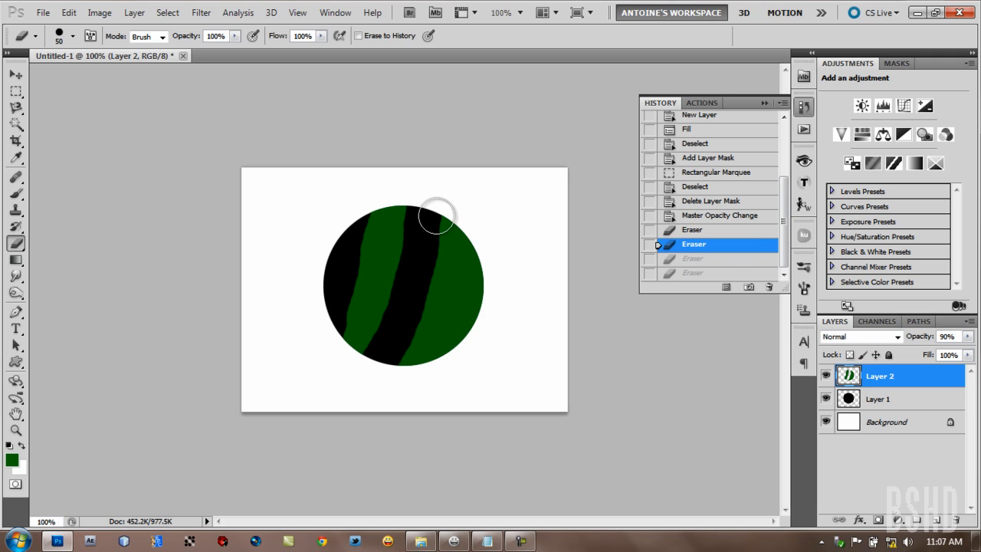
left_click_drag(436, 214, 414, 314)
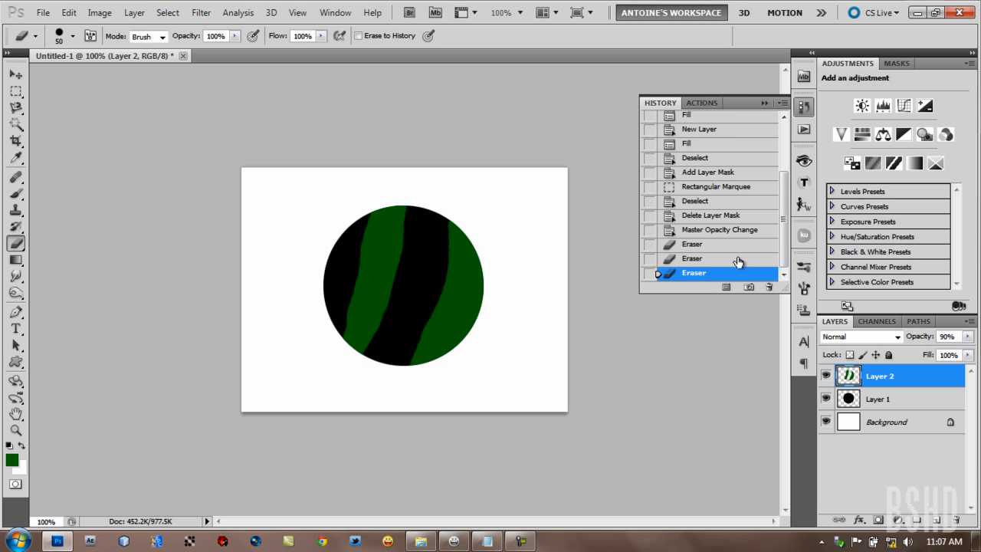
Revert the history to before any erasing and collapse the History panel
left_click(693, 258)
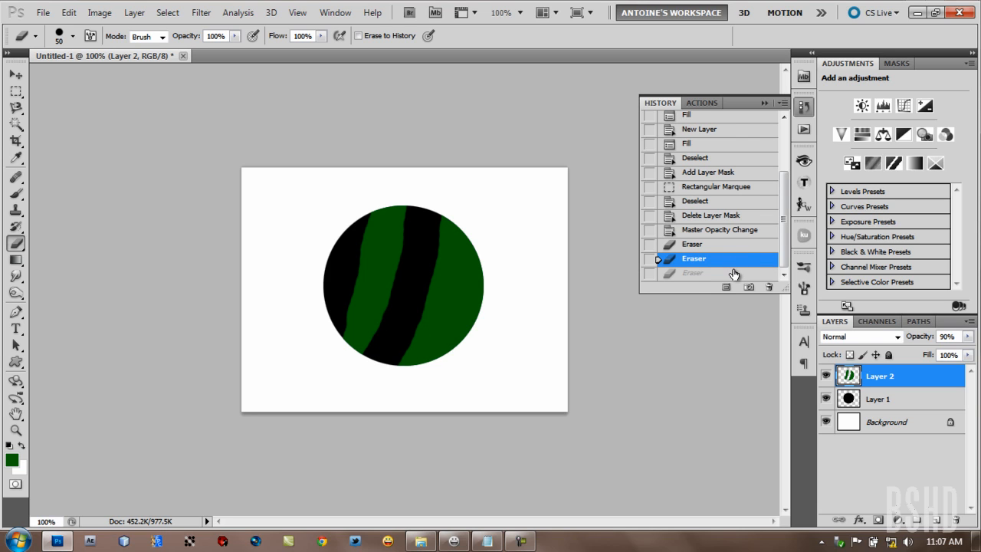
mouse_move(502, 275)
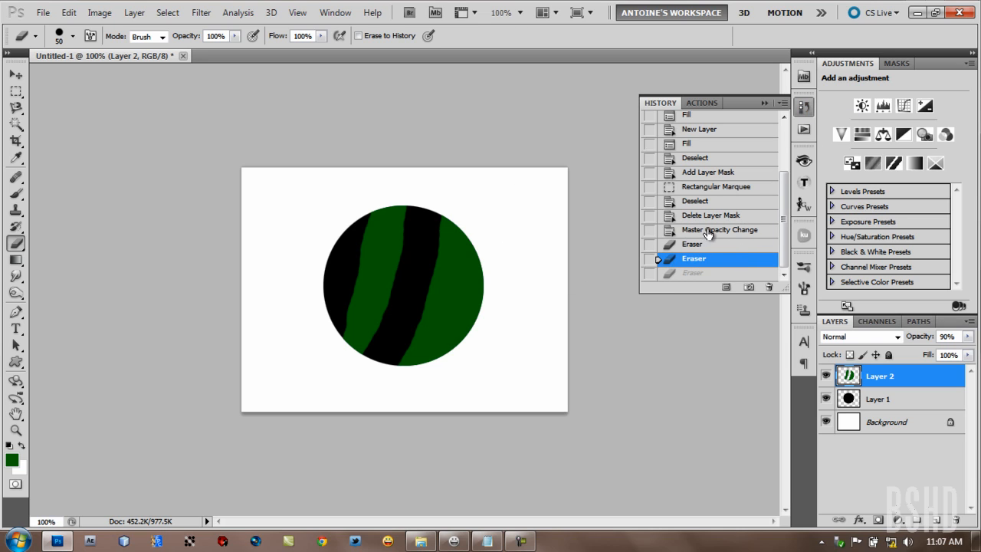
left_click(723, 229)
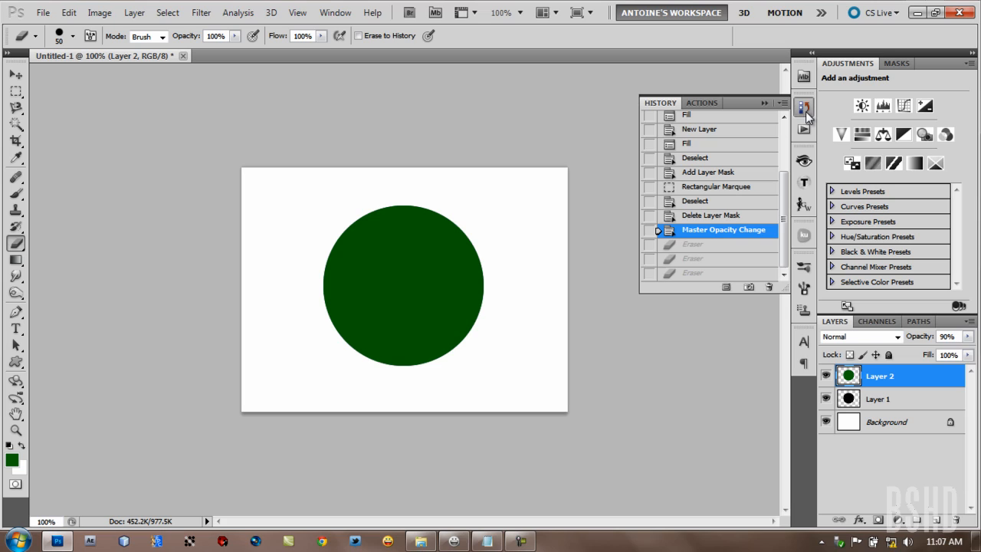
left_click(804, 105)
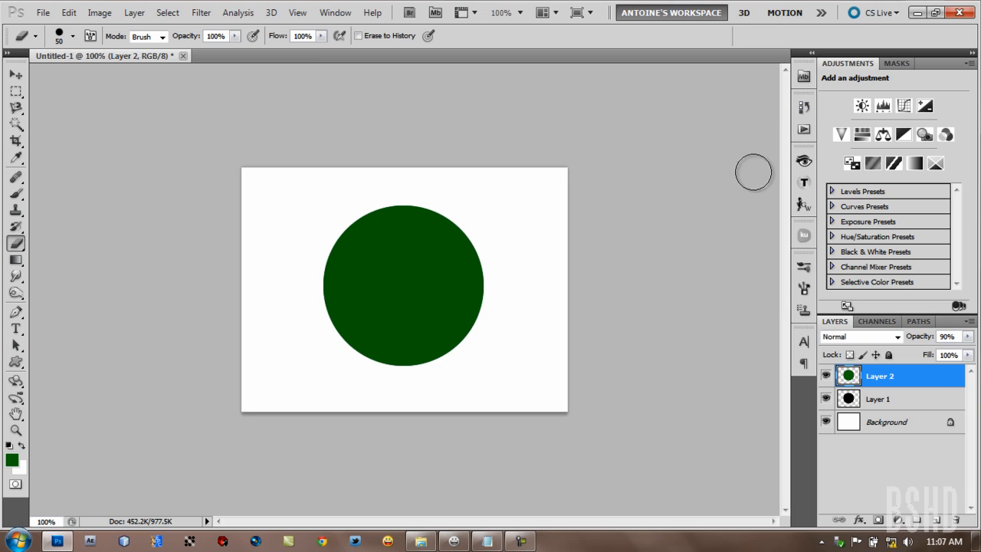
mouse_move(686, 312)
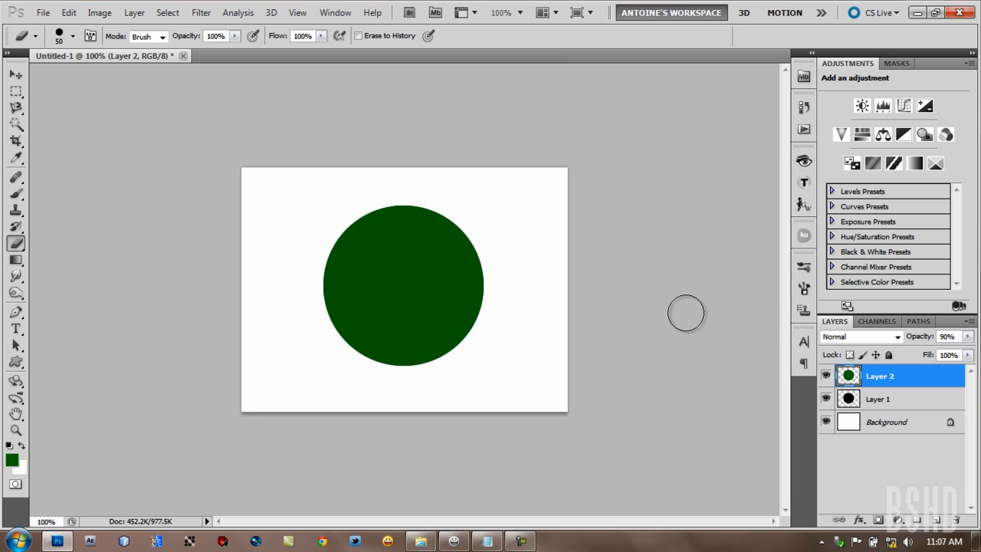
mouse_move(802, 470)
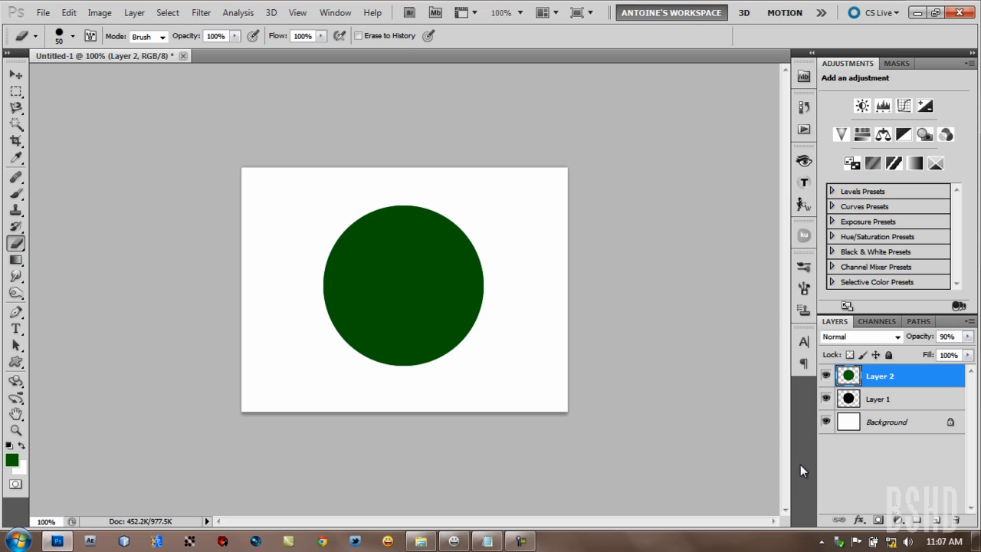
mouse_move(290, 361)
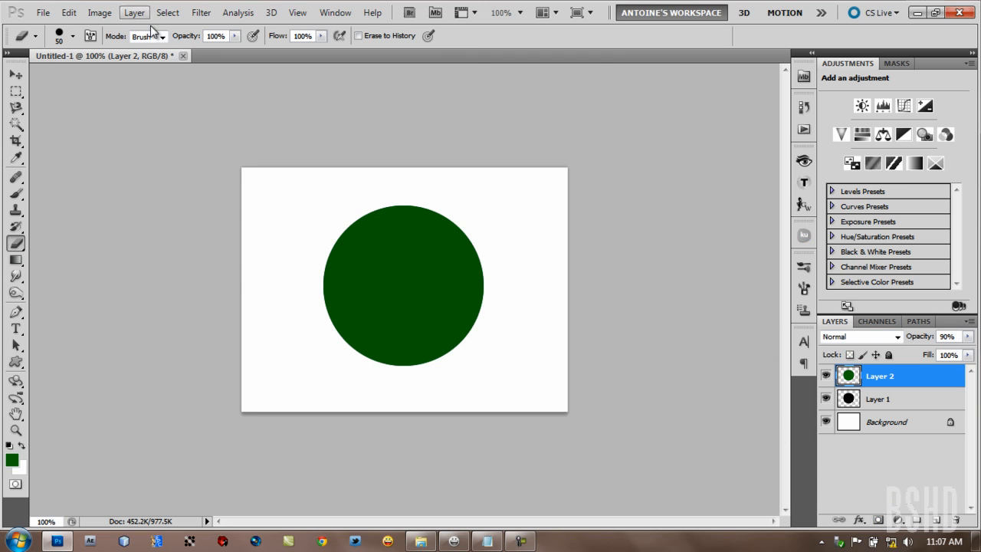
left_click(134, 12)
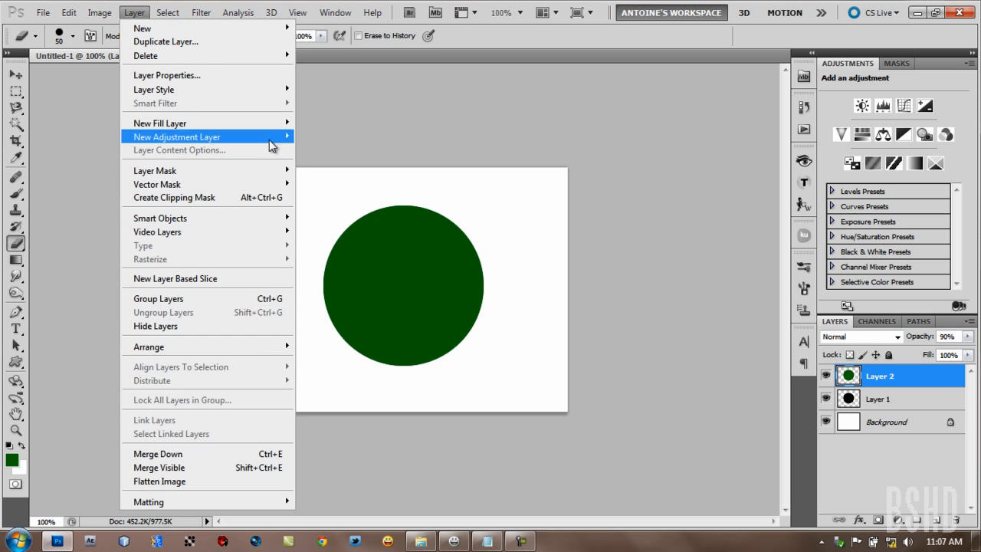
mouse_move(247, 75)
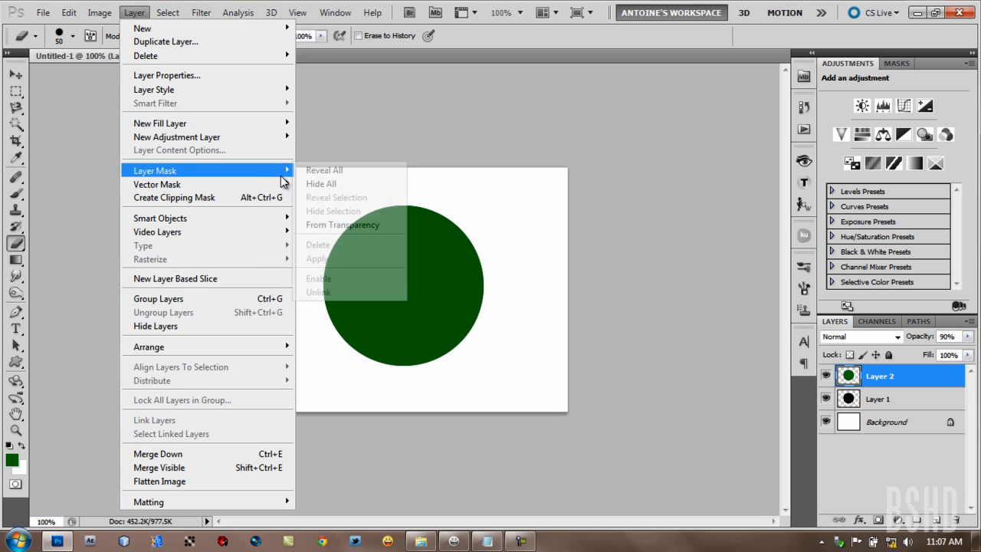
left_click(100, 12)
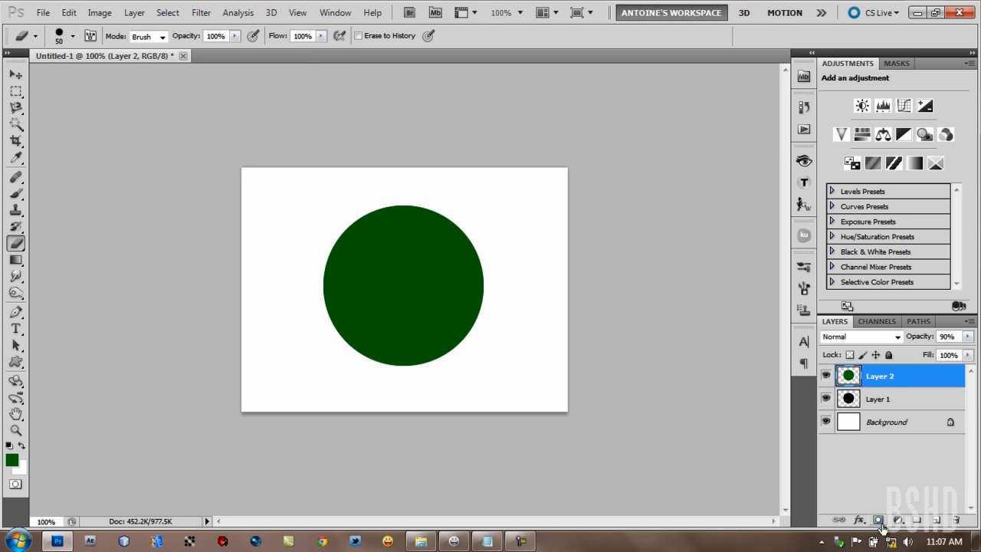
Add a layer mask to Layer 2, paint white strokes on it, then open History
left_click(877, 520)
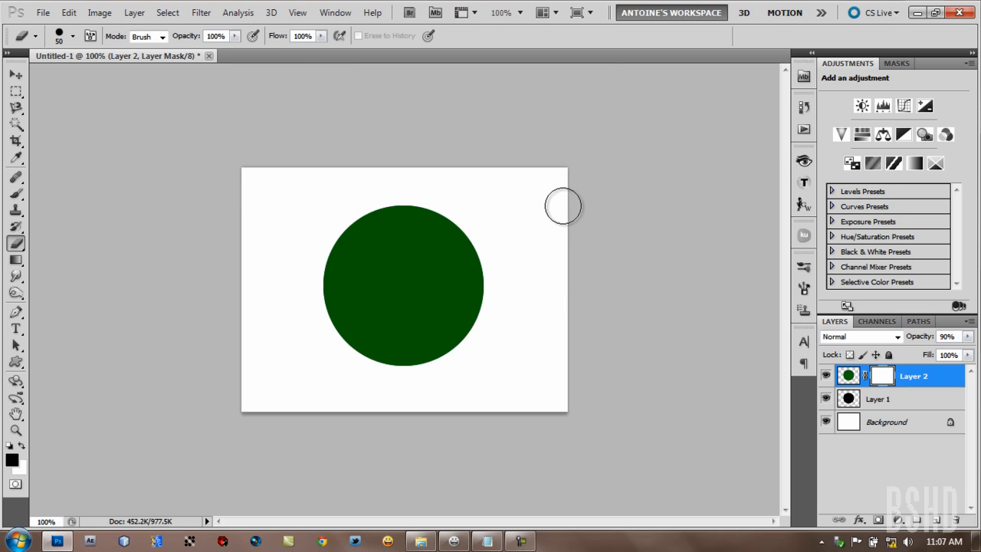
mouse_move(474, 165)
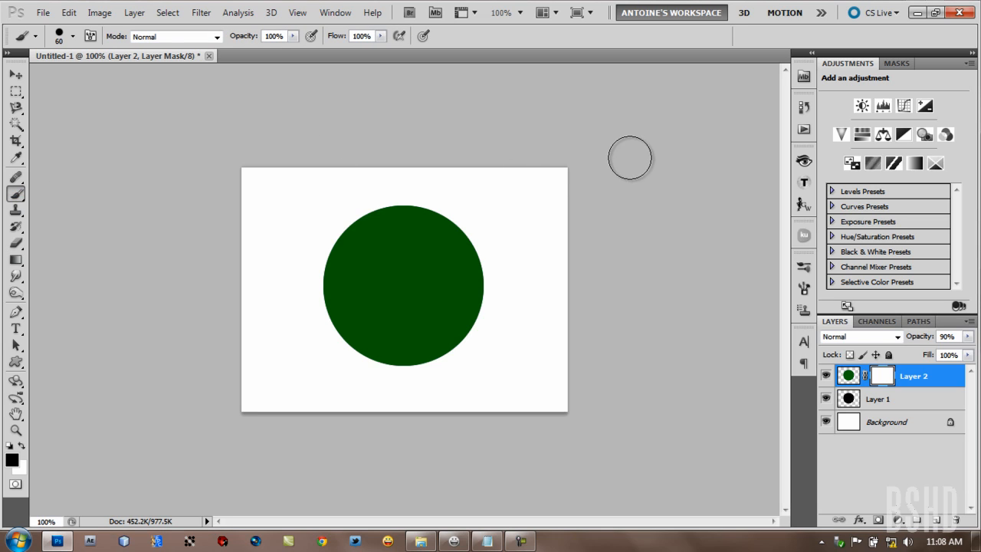
mouse_move(541, 117)
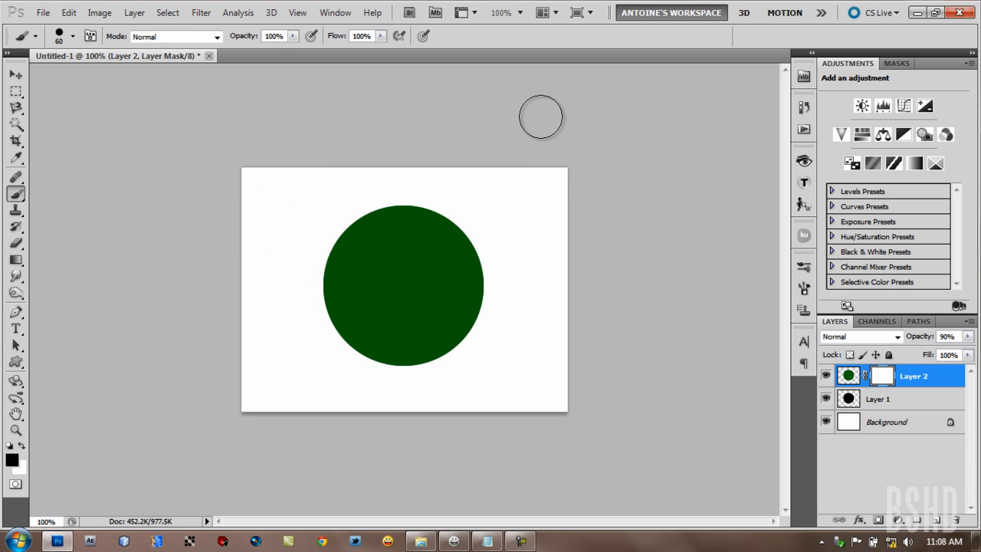
mouse_move(542, 117)
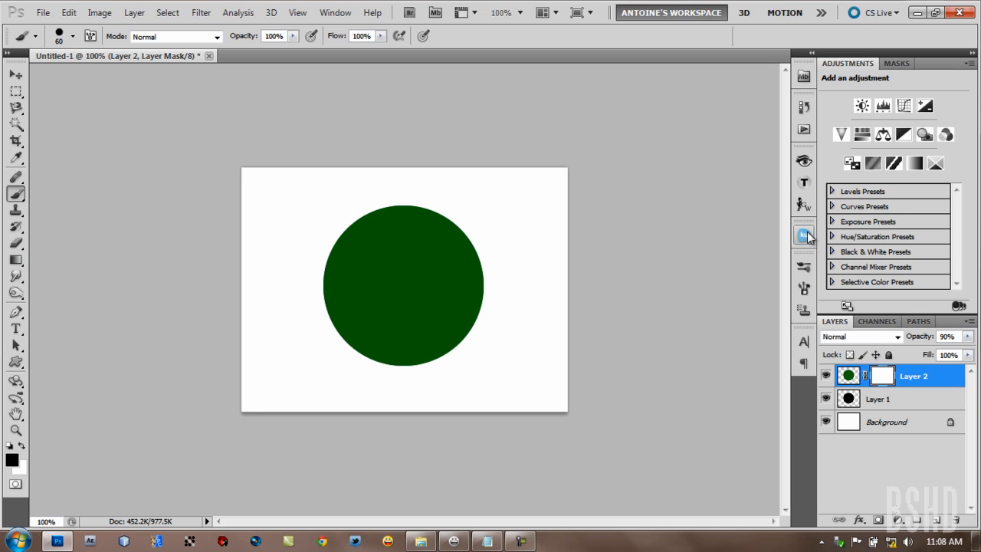
mouse_move(364, 184)
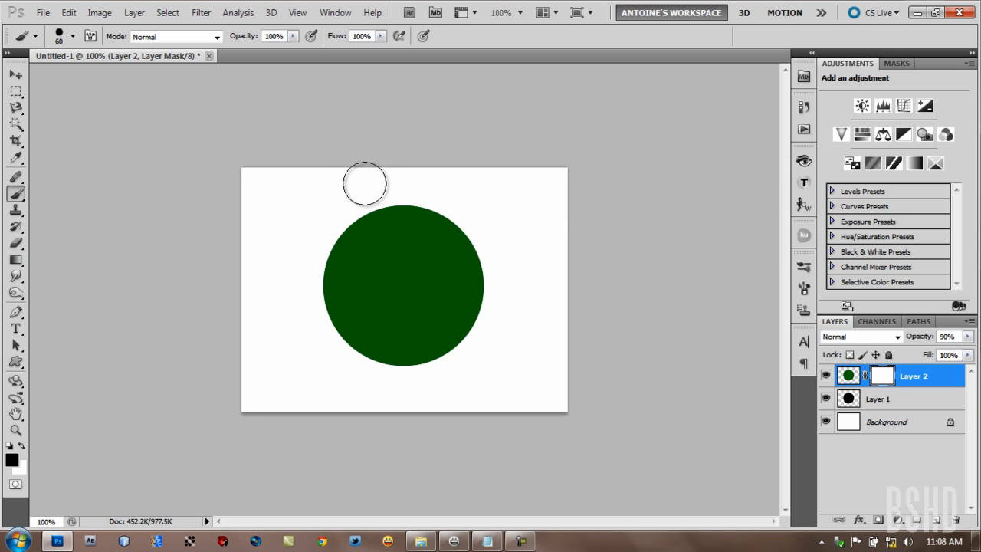
mouse_move(356, 214)
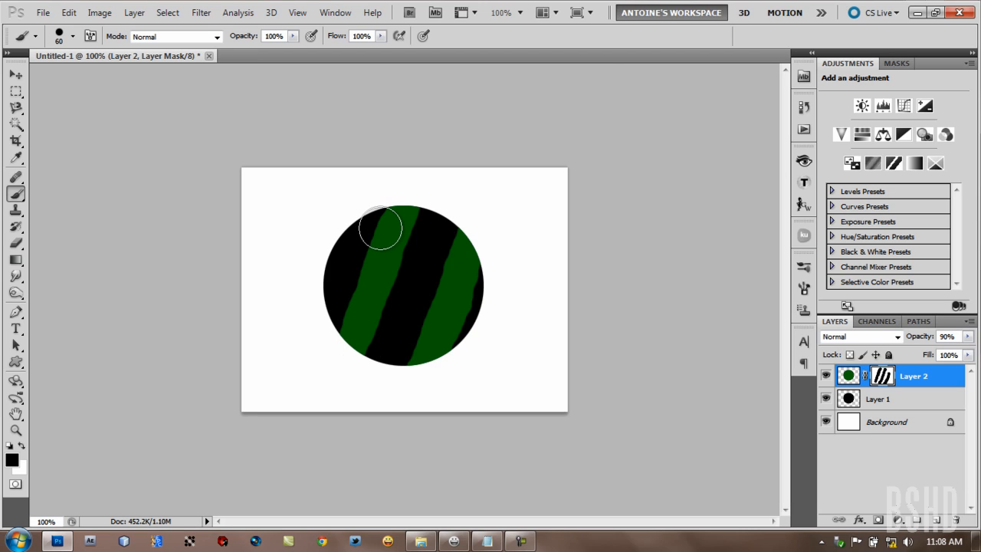
mouse_move(386, 257)
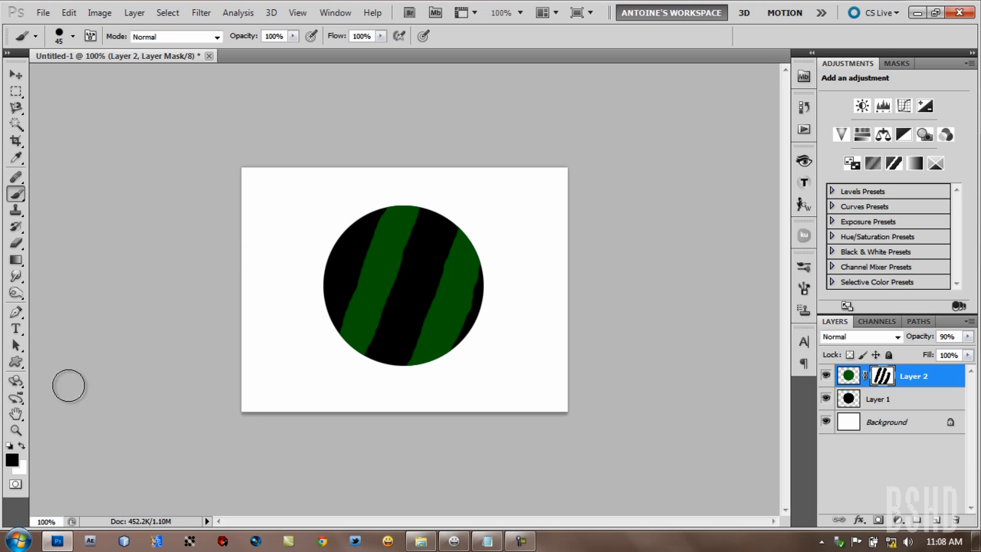
mouse_move(333, 272)
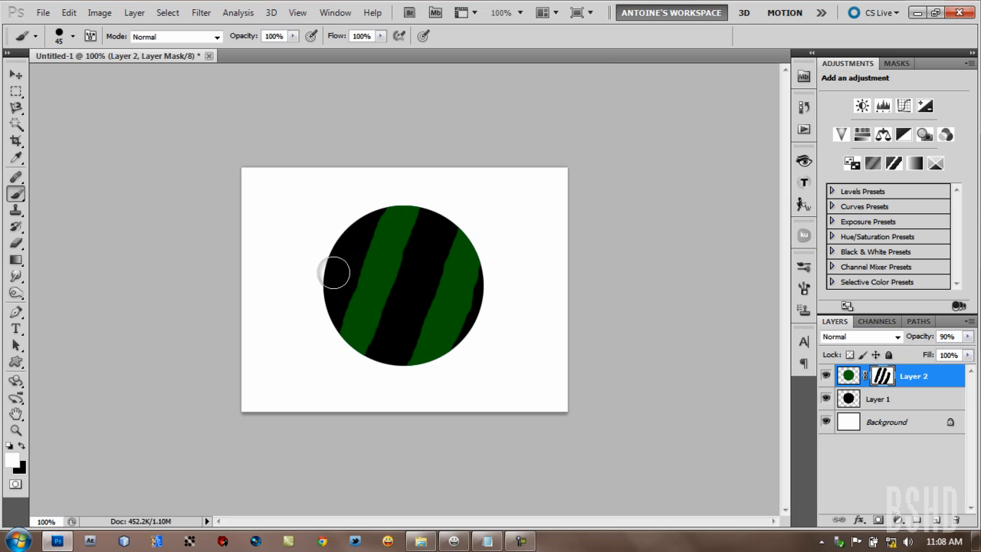
left_click_drag(334, 272, 403, 245)
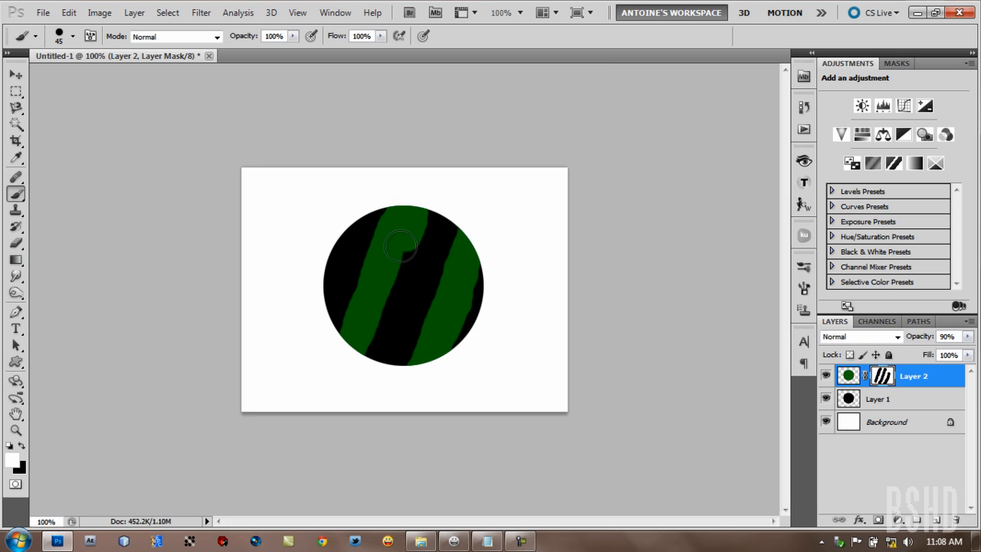
left_click_drag(403, 246, 345, 341)
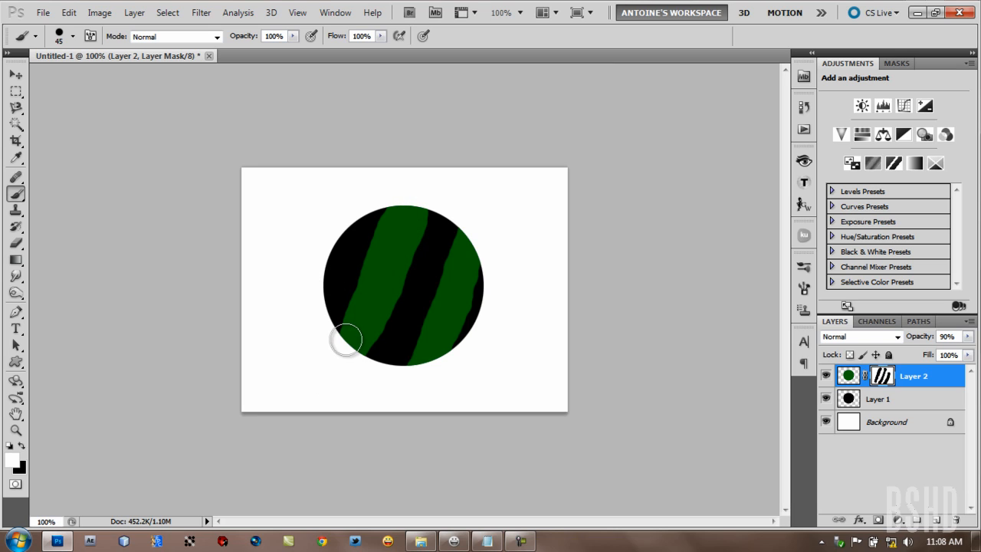
left_click(804, 107)
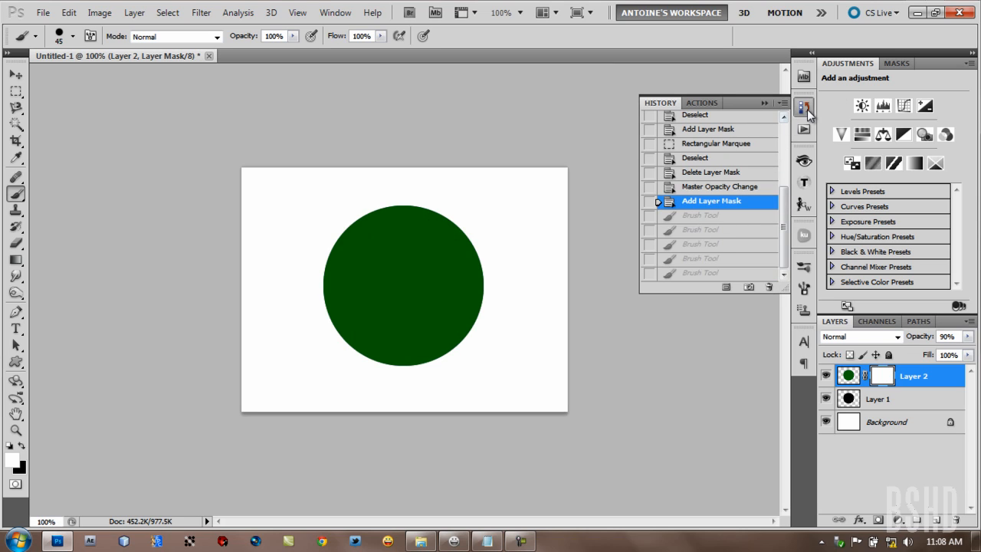
Revert to before the layer mask and marquee-select the circle's upper half
left_click(804, 106)
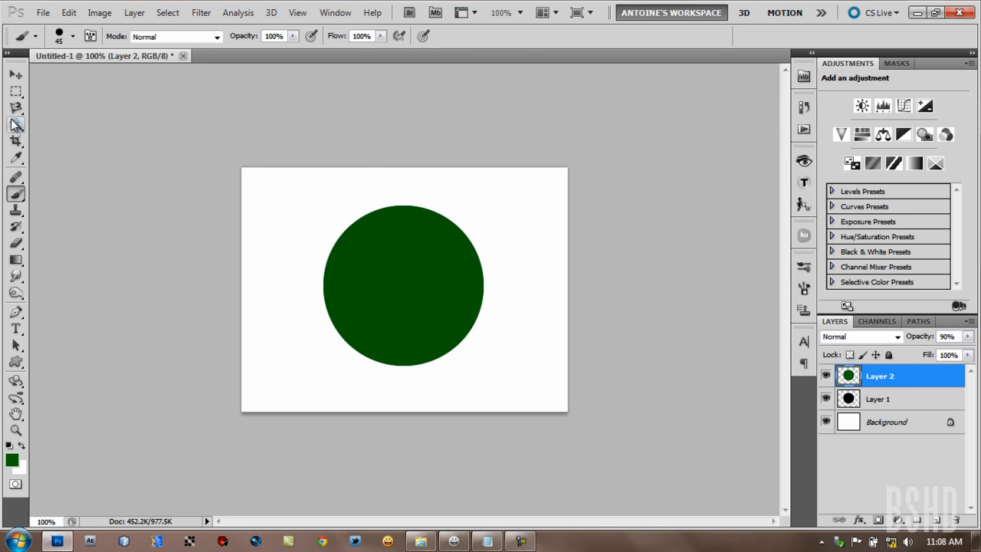
left_click(16, 91)
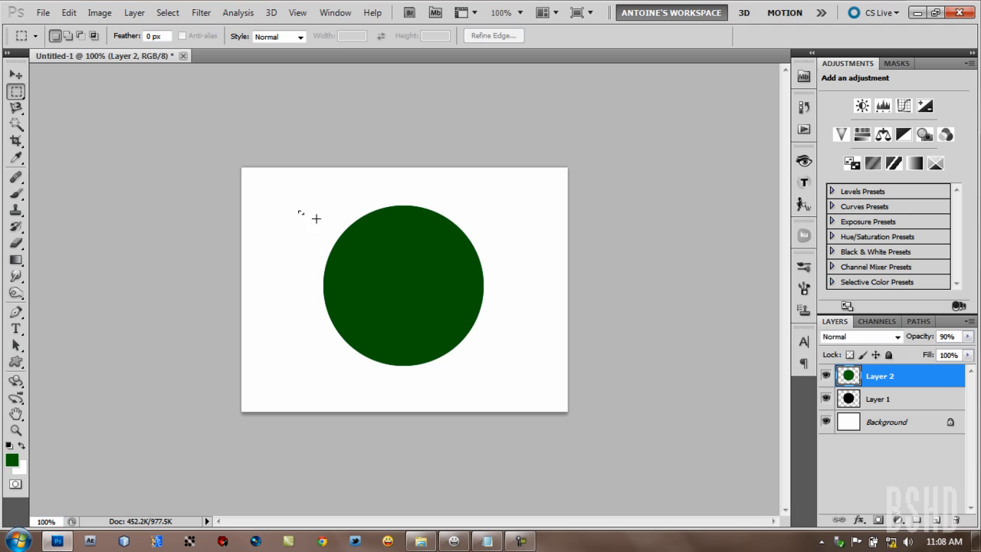
left_click_drag(298, 215, 509, 246)
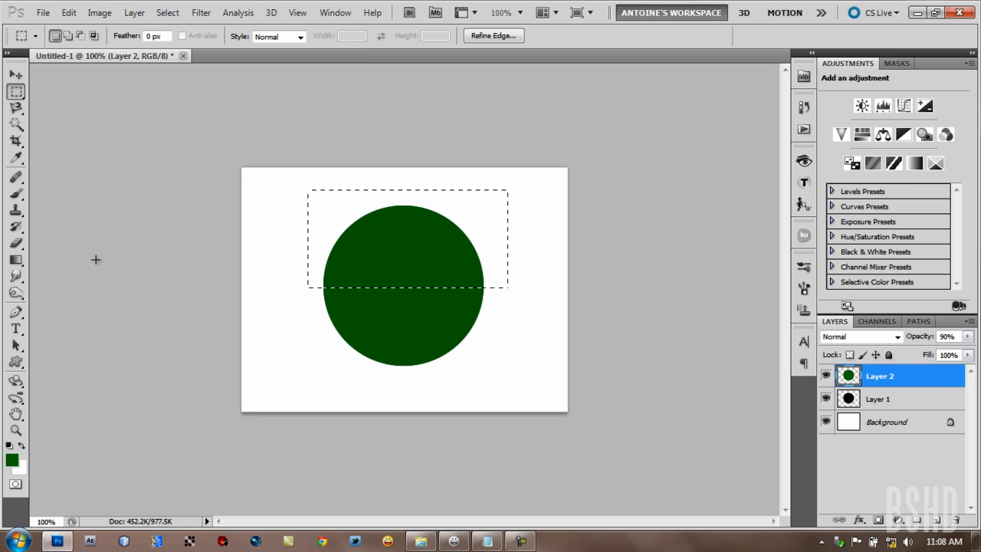
mouse_move(631, 211)
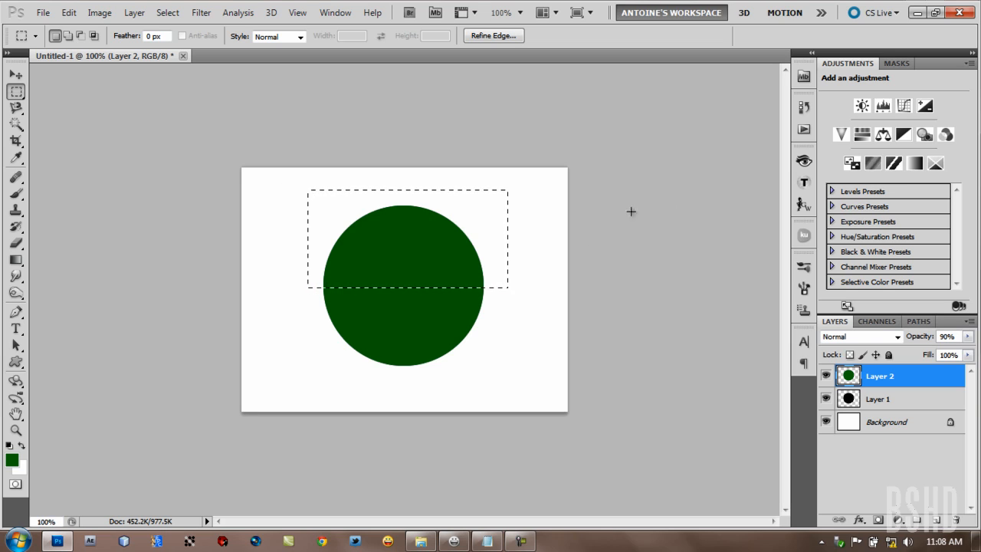
mouse_move(660, 270)
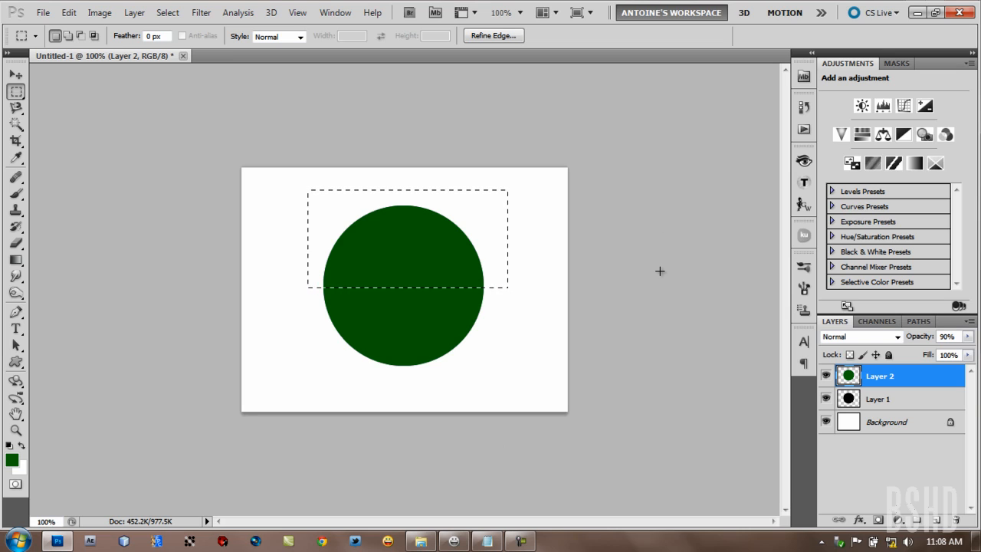
mouse_move(672, 253)
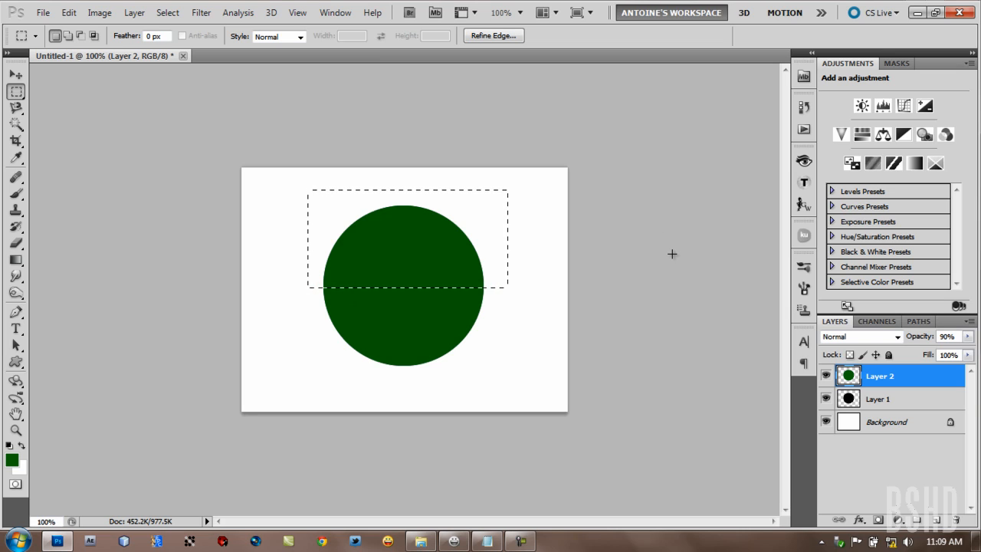
mouse_move(648, 337)
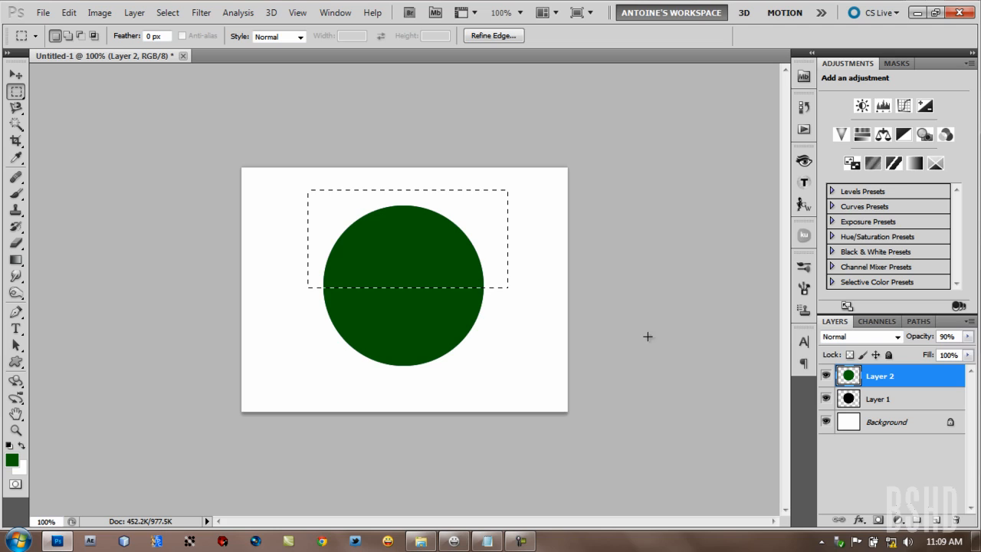
mouse_move(896, 458)
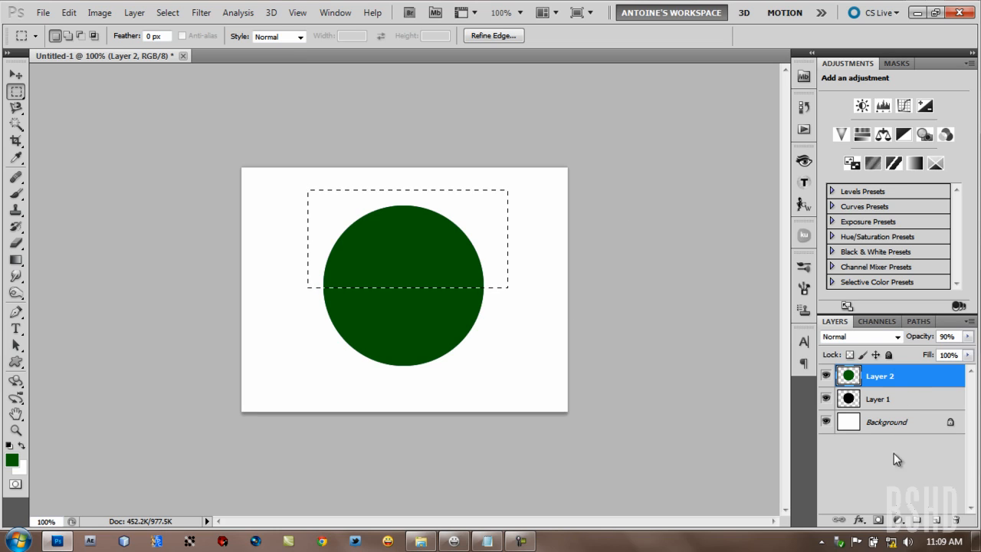
Create Layer 2's mask from the rectangular selection over the circle's top half
left_click(878, 520)
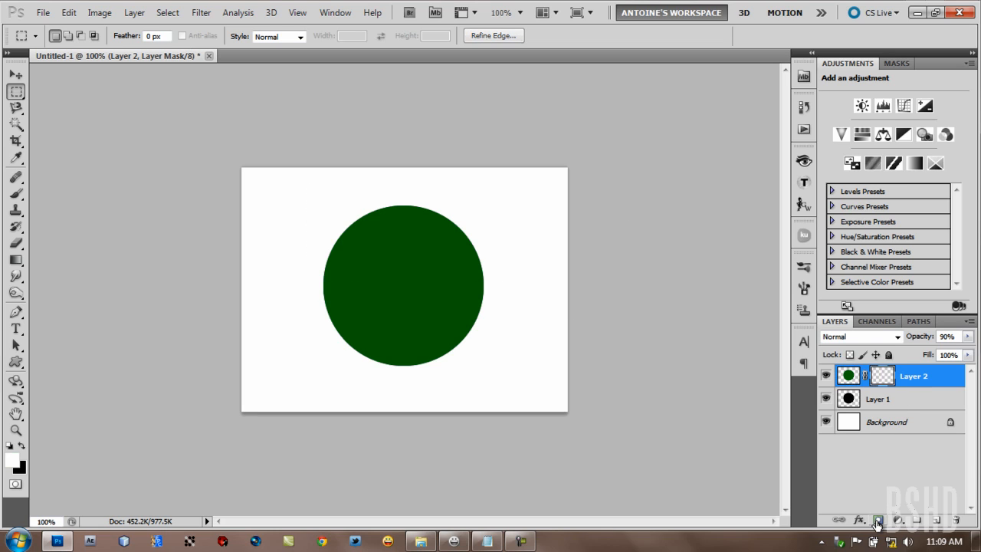
left_click(878, 520)
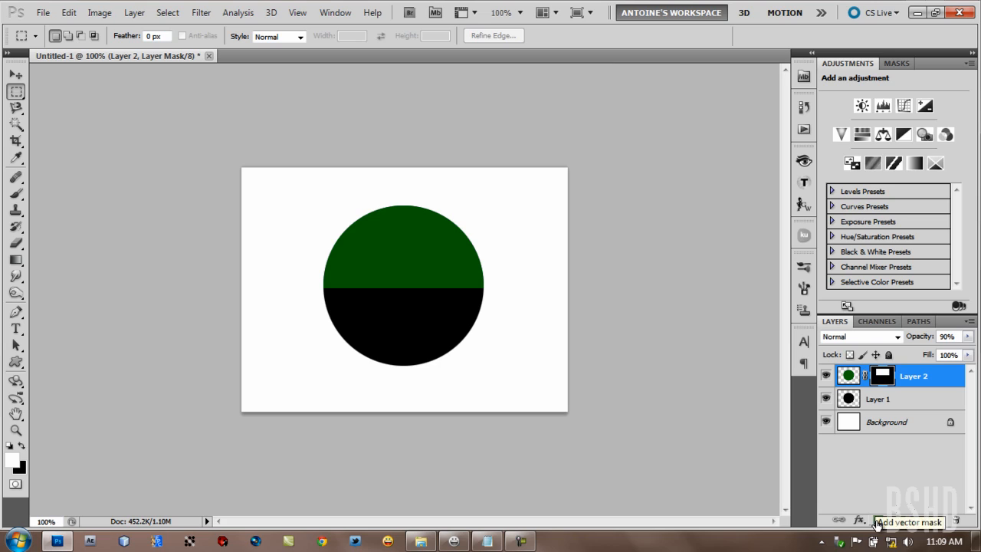
mouse_move(456, 206)
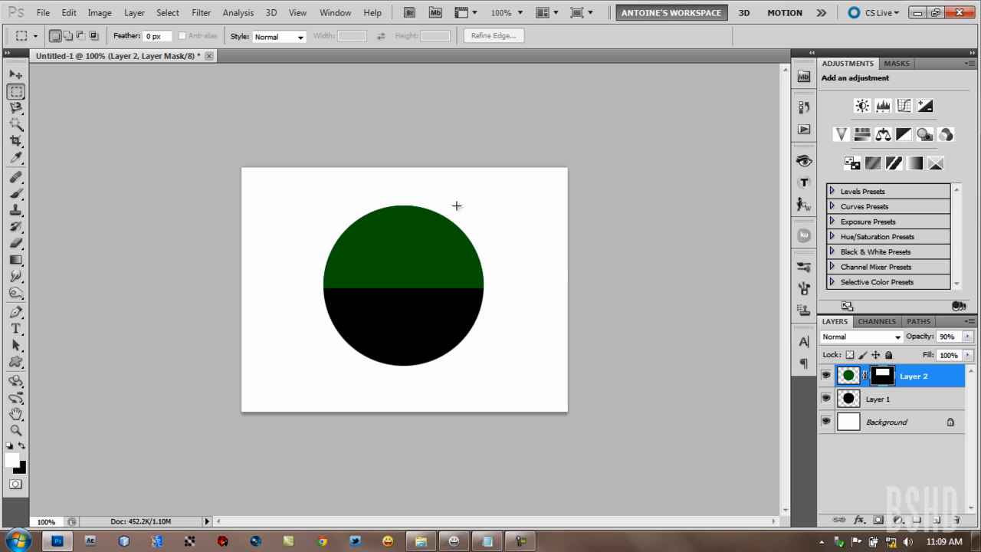
mouse_move(514, 312)
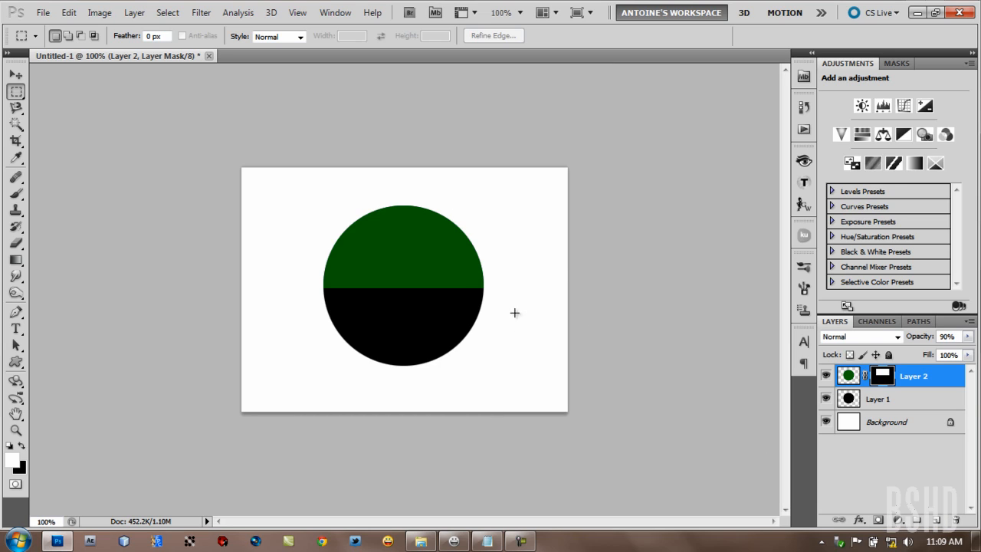
mouse_move(717, 366)
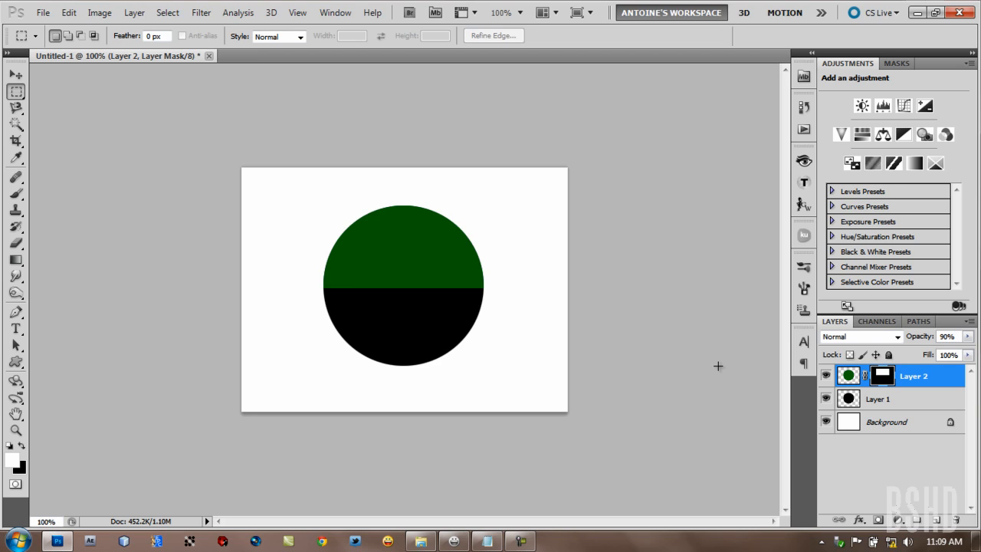
mouse_move(586, 336)
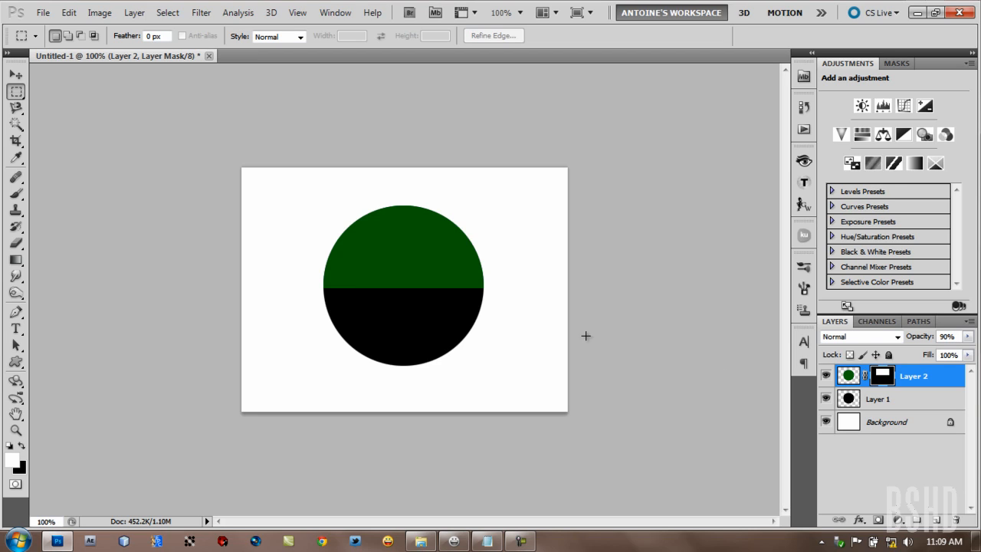
mouse_move(622, 293)
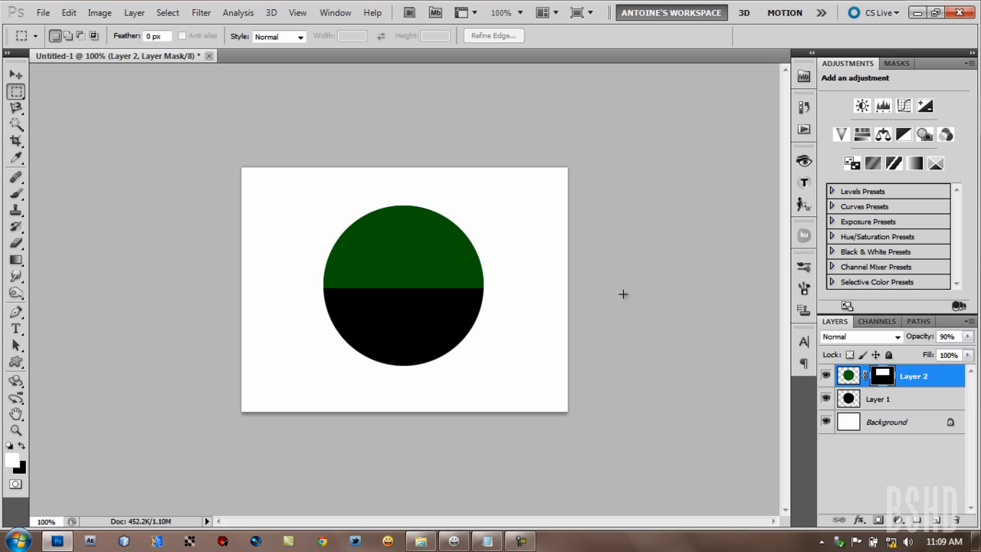